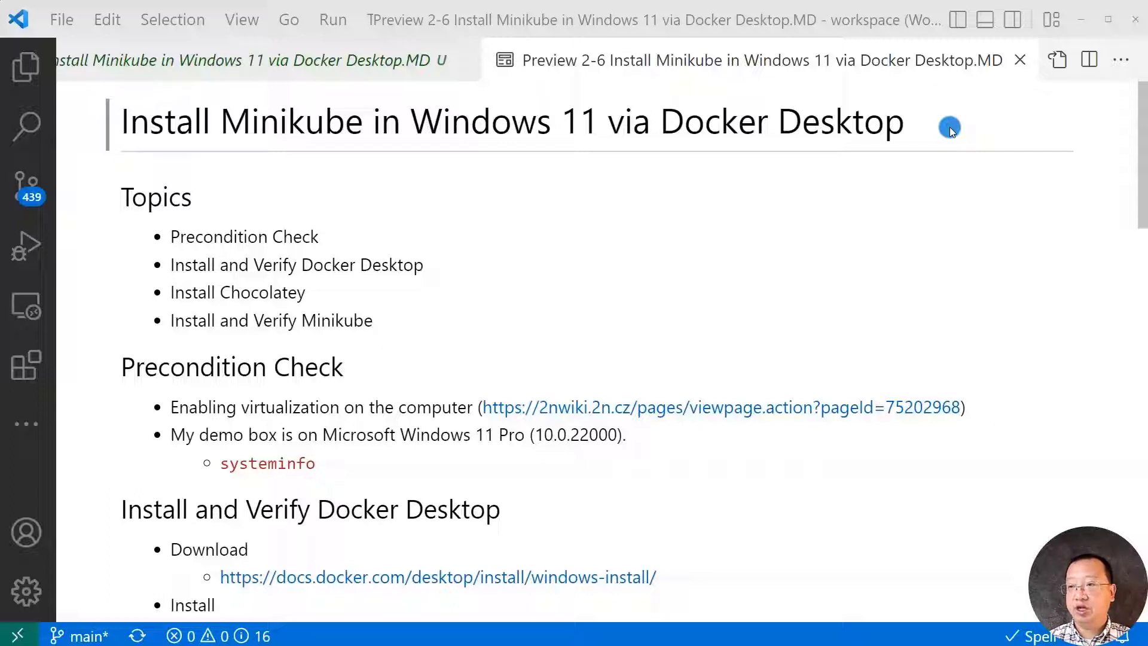
mouse_move(449, 213)
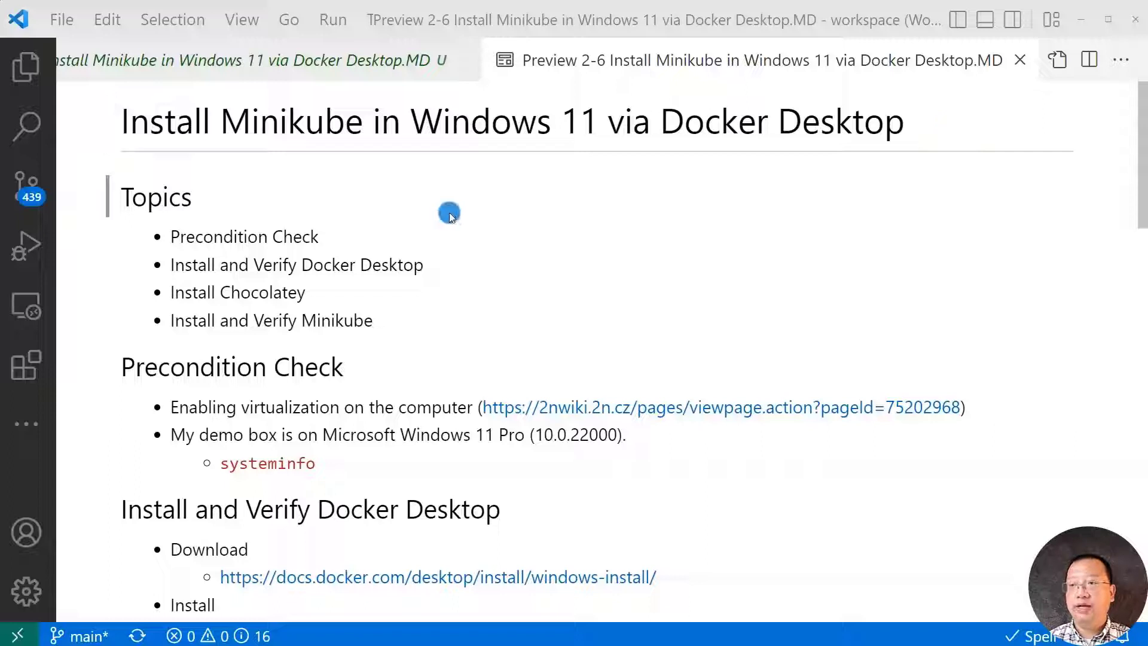
mouse_move(476, 264)
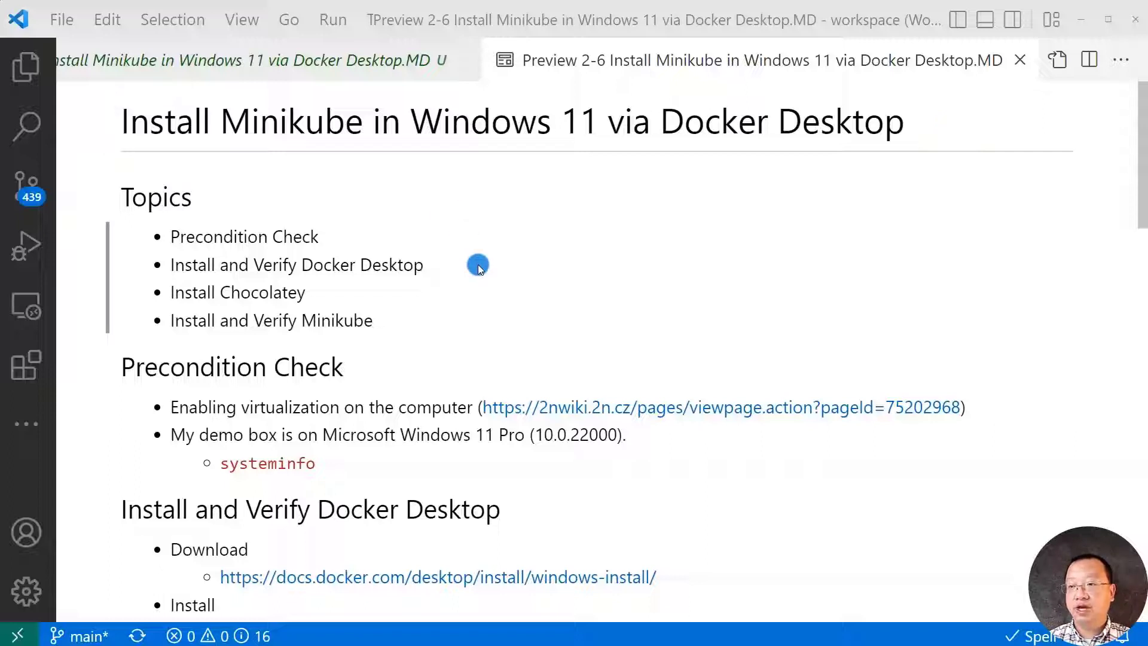
mouse_move(419, 313)
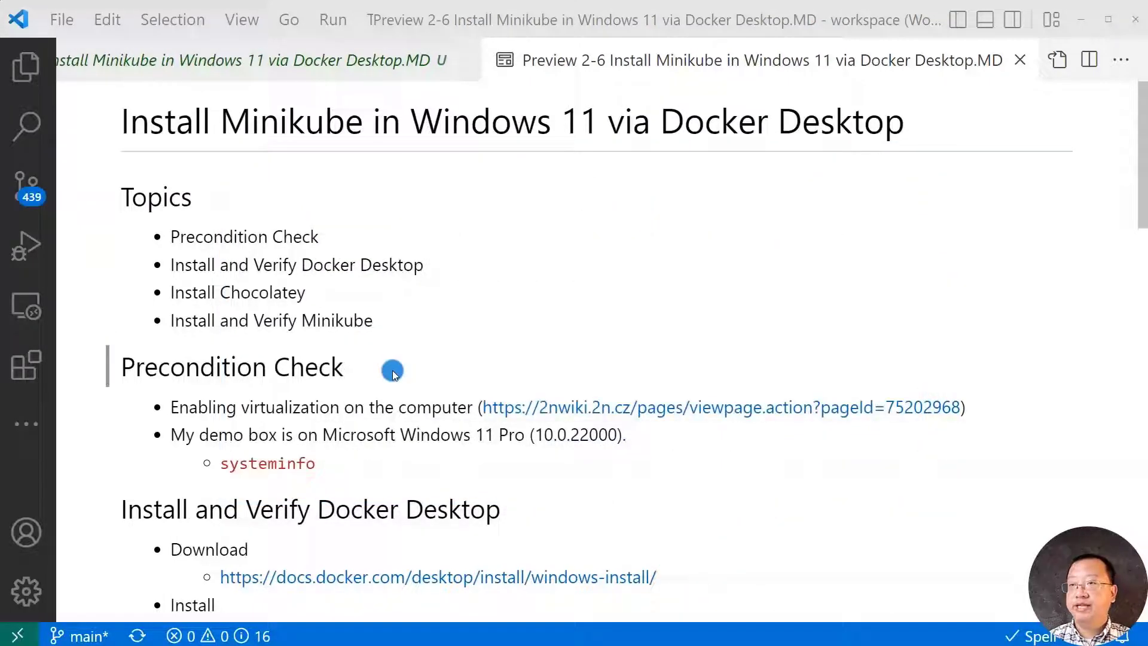
mouse_move(1002, 406)
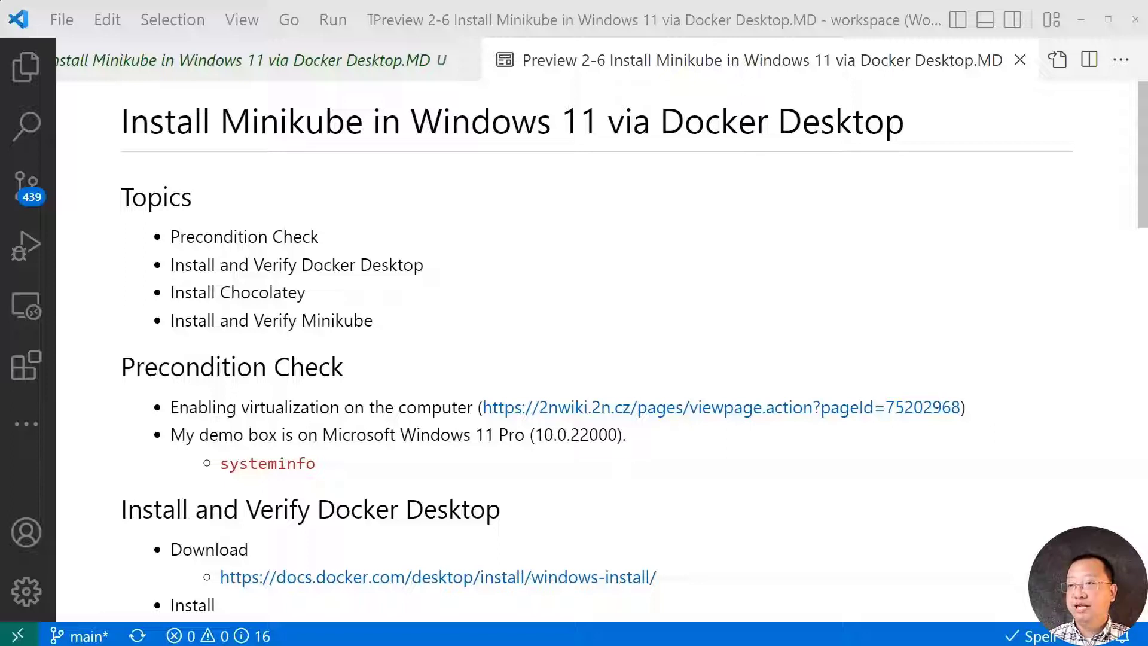
Step: Search for cmd, run Command Prompt as administrator, and approve User Account Control
left_click(522, 633)
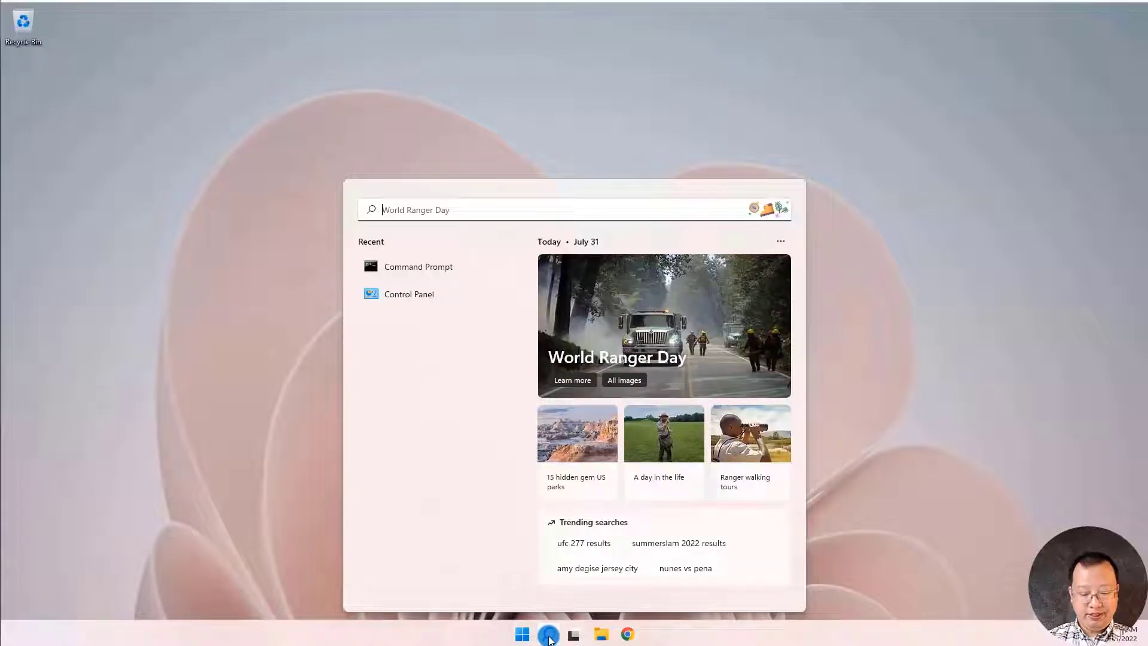
type("cmd")
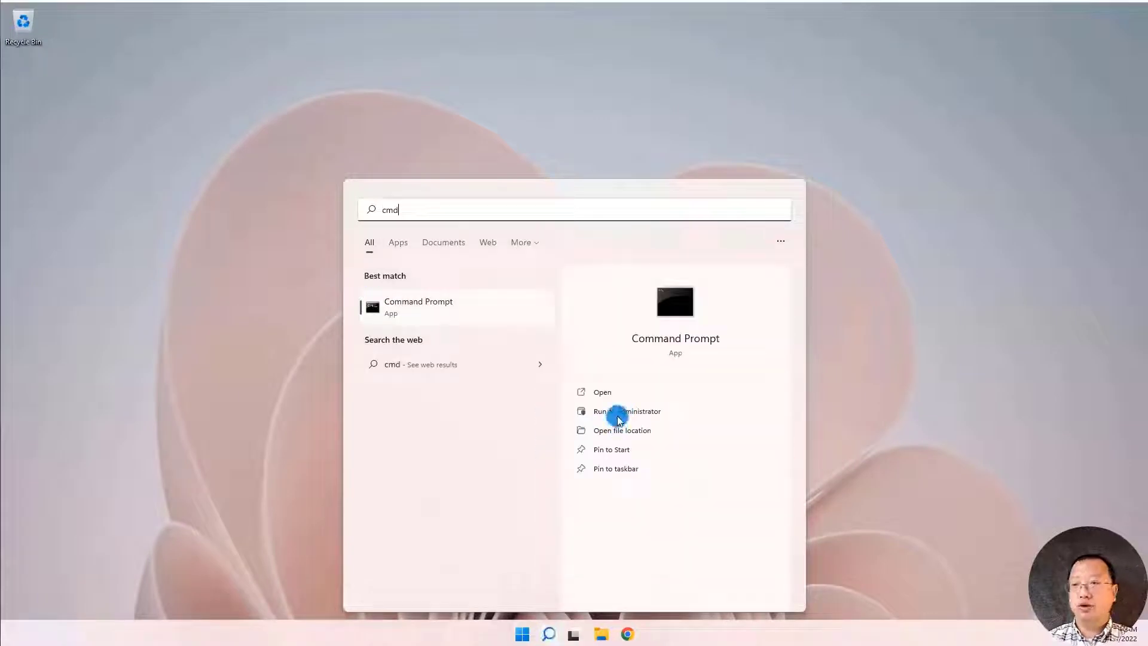
left_click(626, 411)
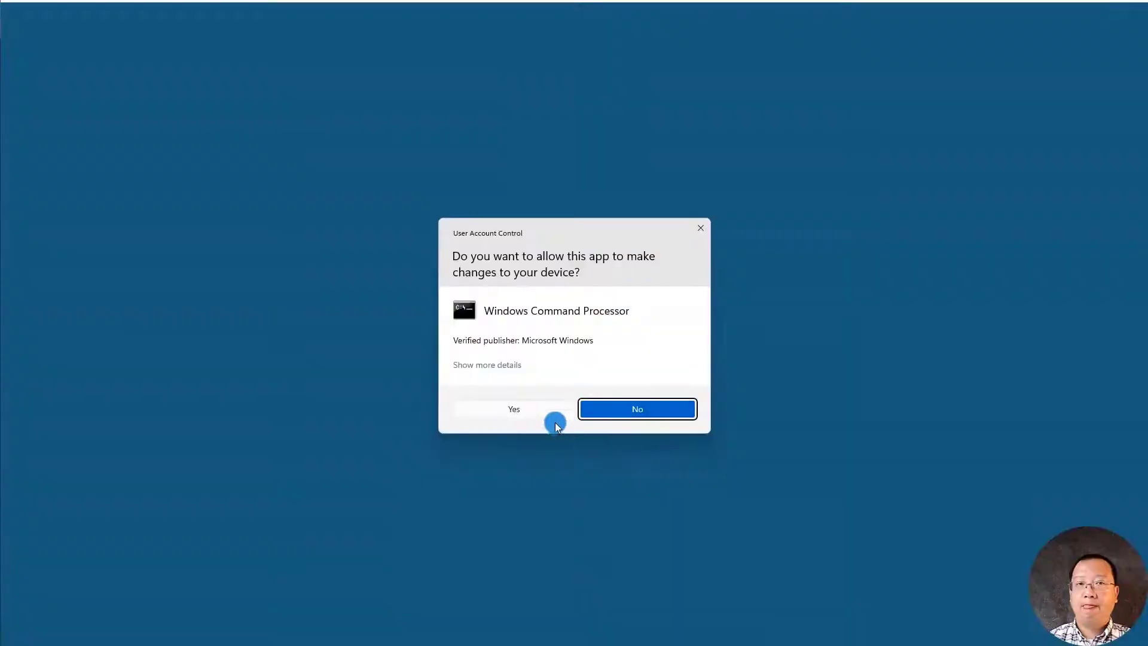
left_click(513, 408)
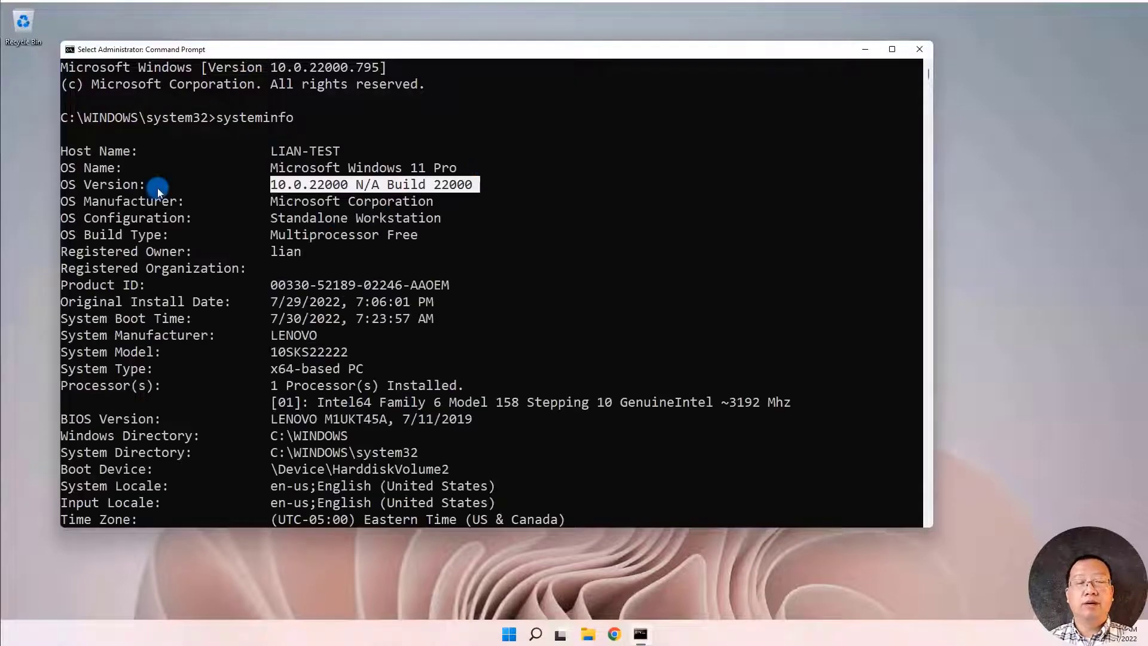
mouse_move(235, 189)
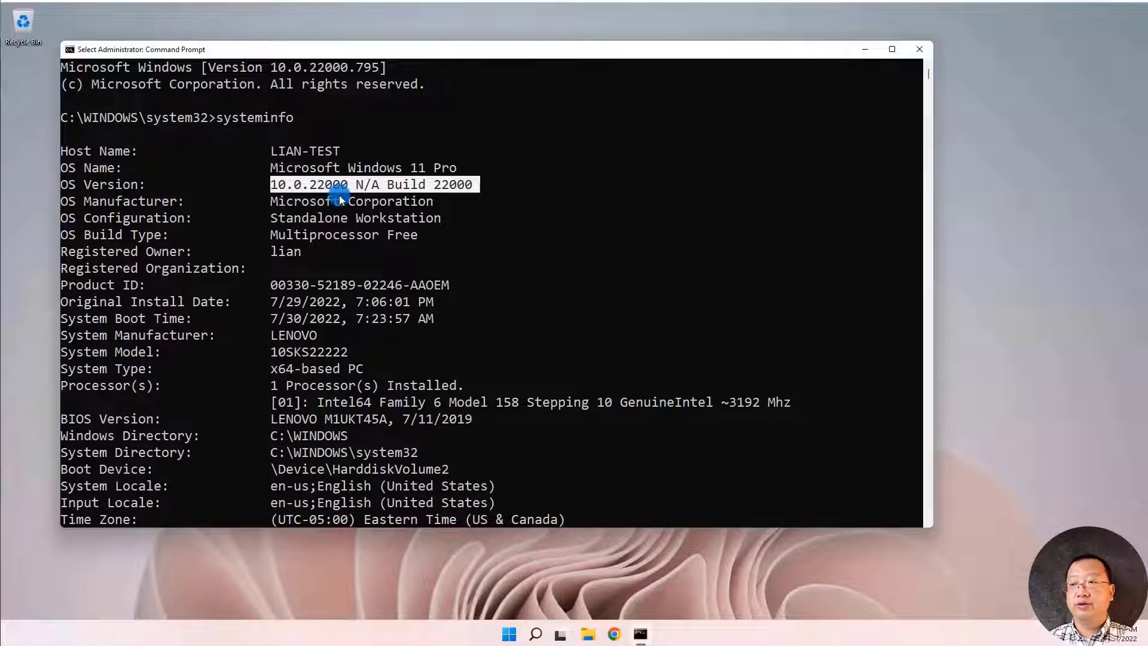
mouse_move(502, 186)
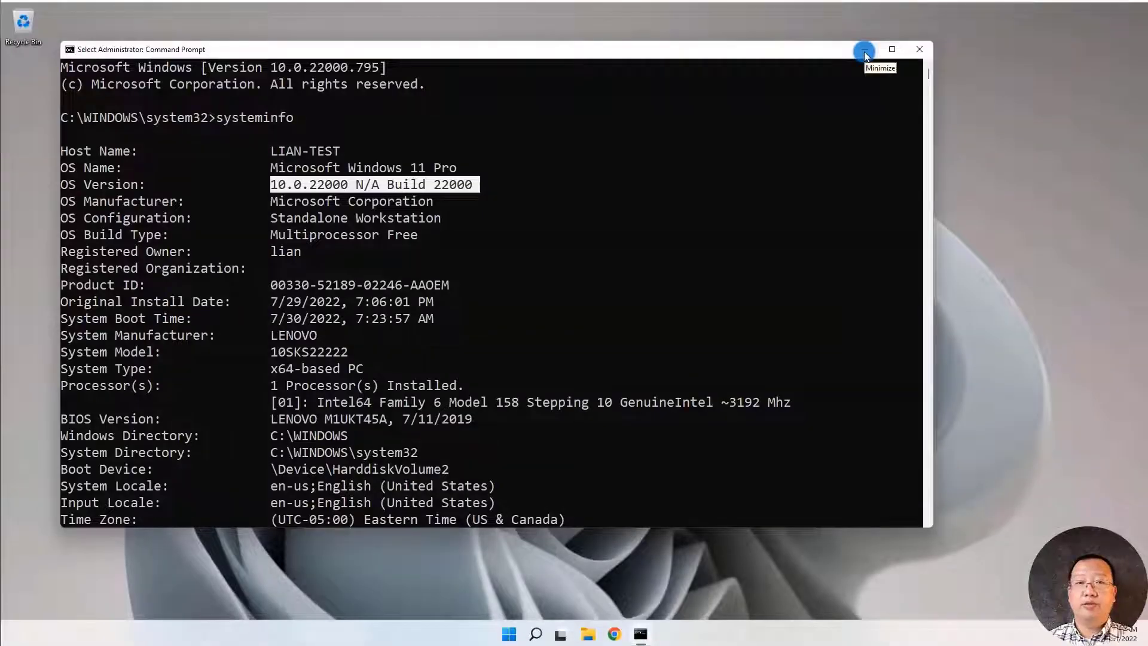
Step: Minimize the prompt, download the Docker Desktop for Windows installer, and show it in Downloads
left_click(864, 49)
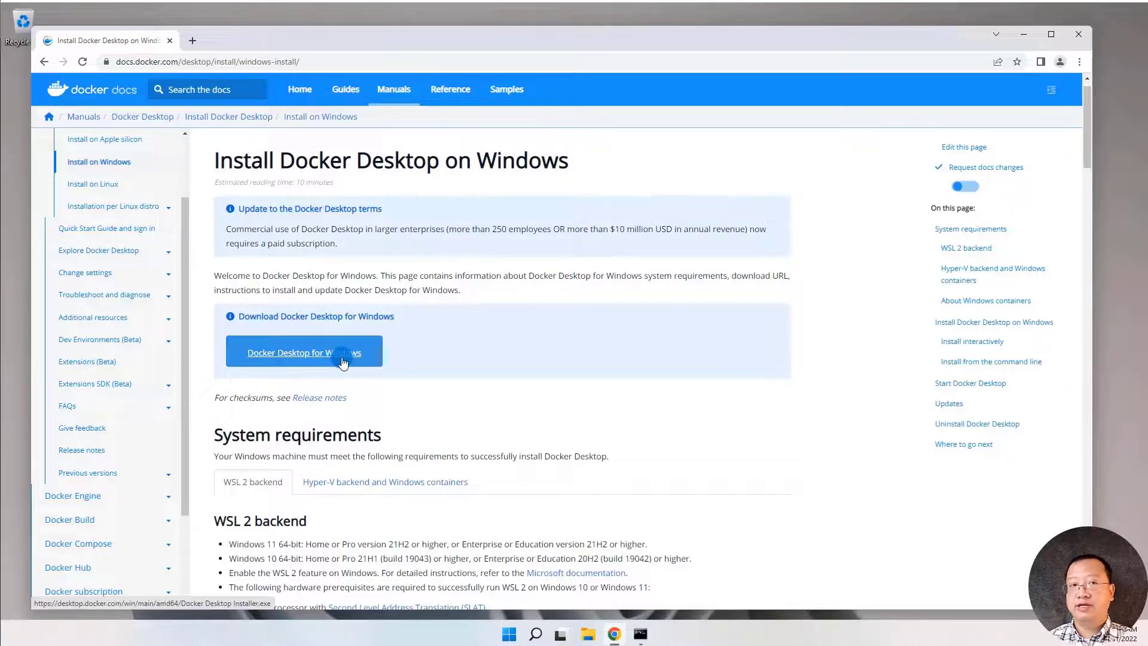
left_click(303, 352)
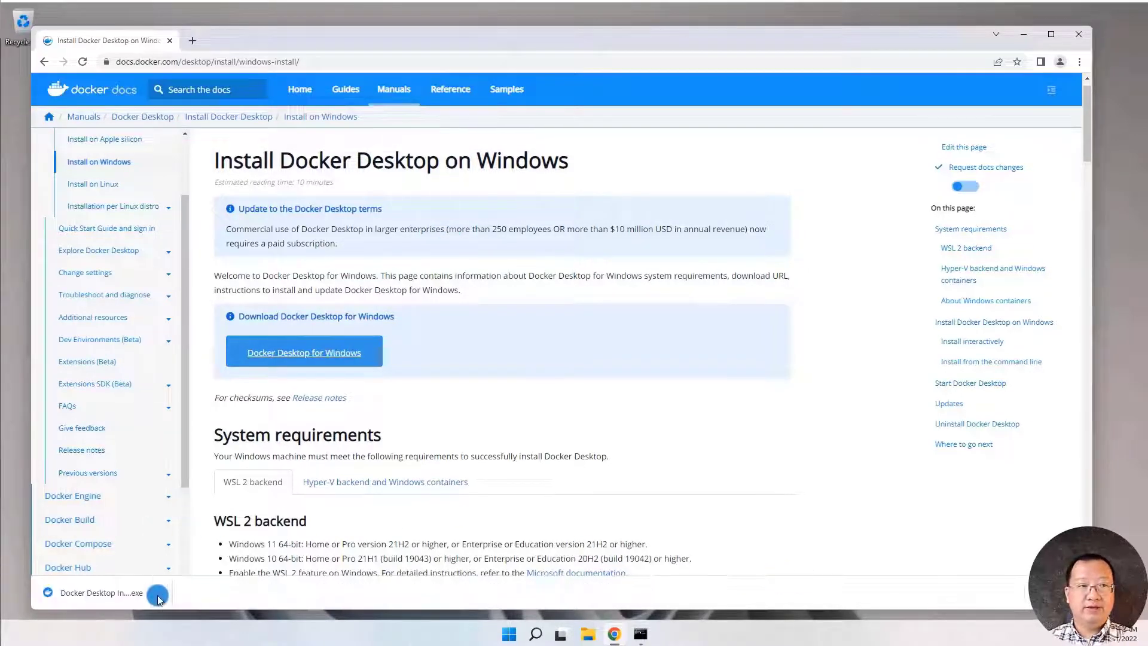
left_click(157, 593)
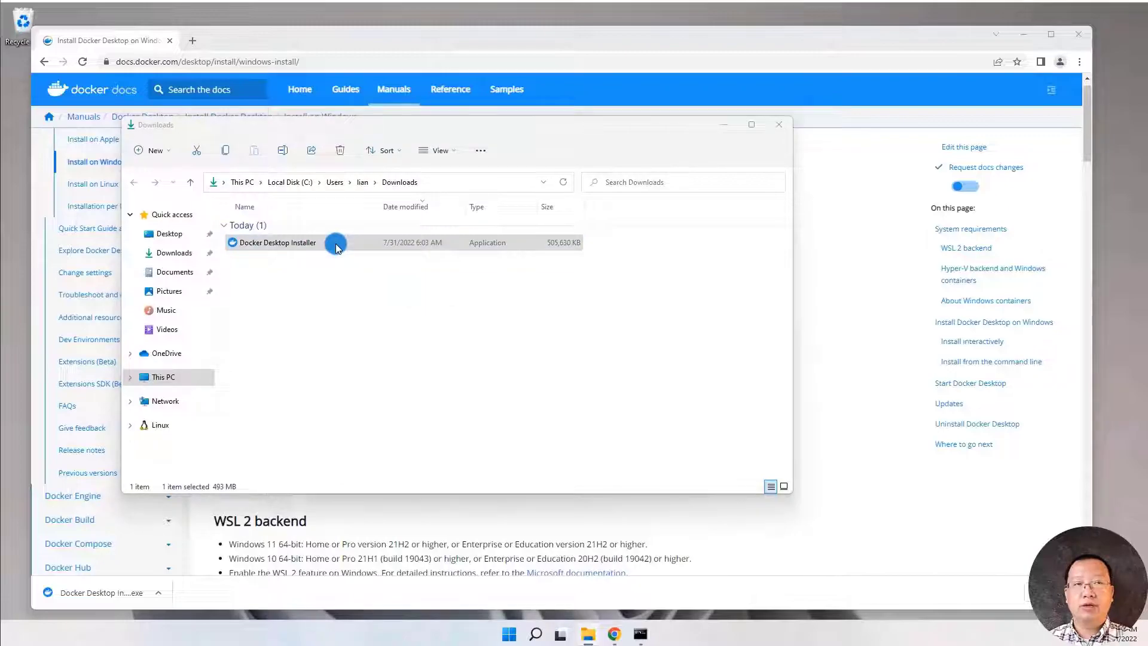
mouse_move(502, 416)
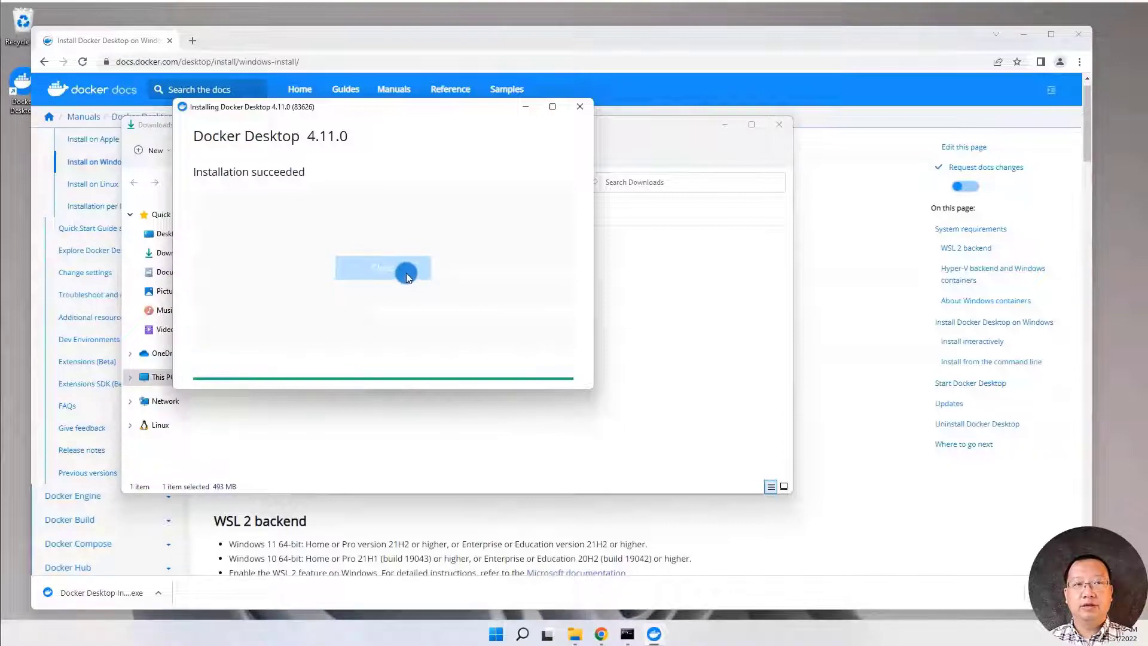
Step: Close the Docker Desktop 4.11.0 installer after 'Installation succeeded'
left_click(383, 267)
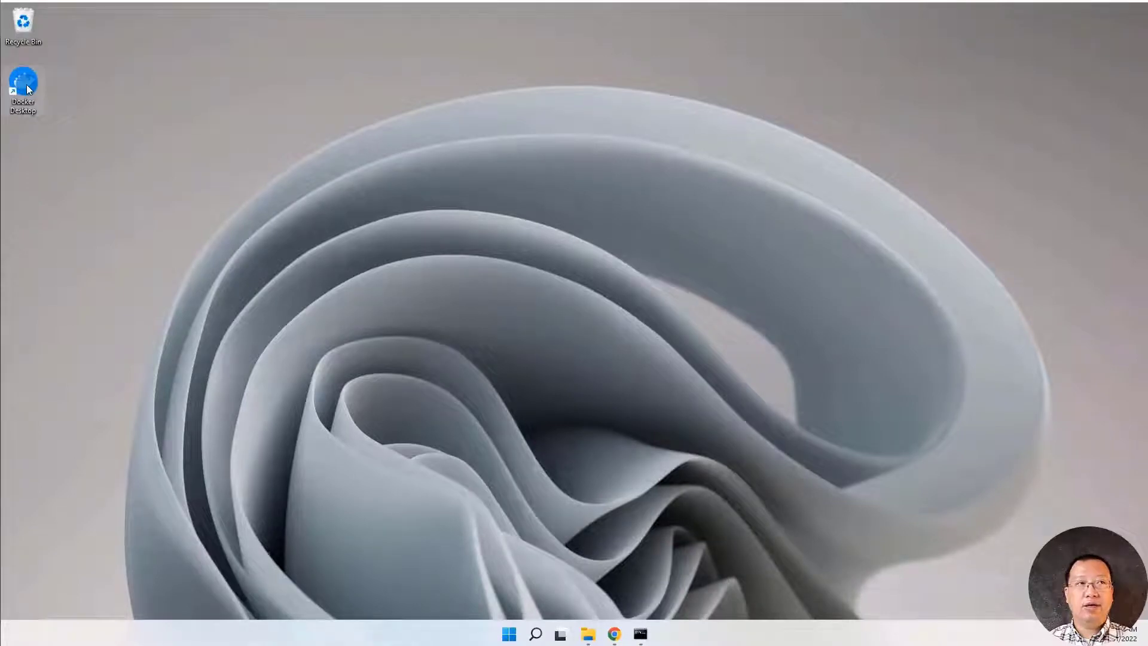
Step: Launch Docker Desktop from its desktop icon and step the getting-started tutorial past Run
double_click(22, 81)
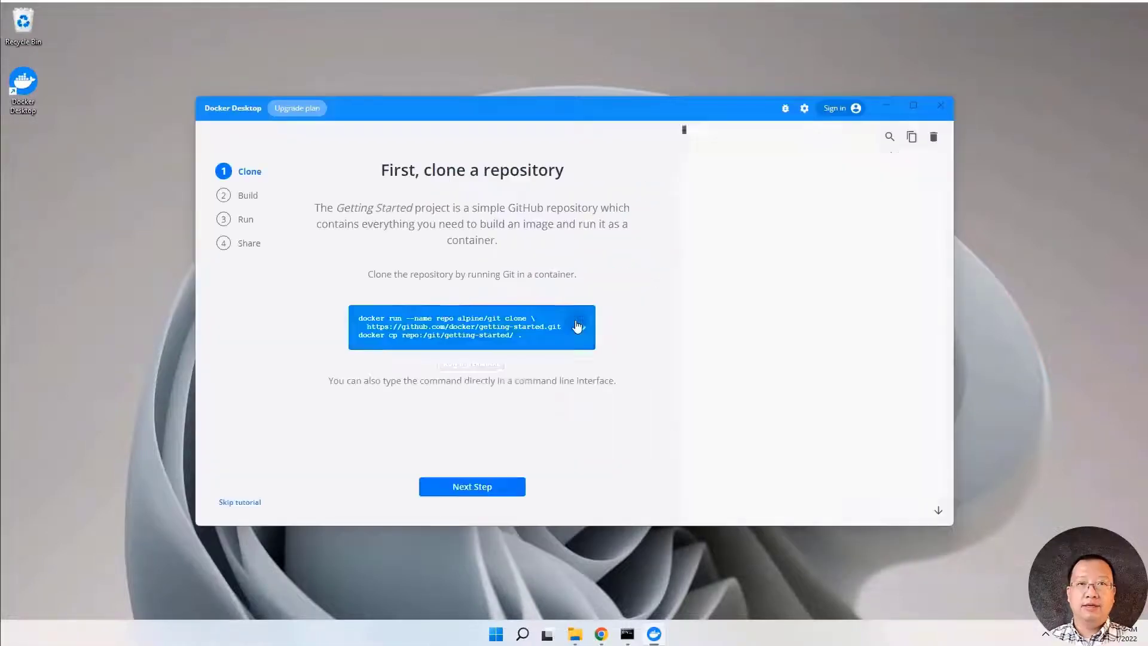
left_click(472, 486)
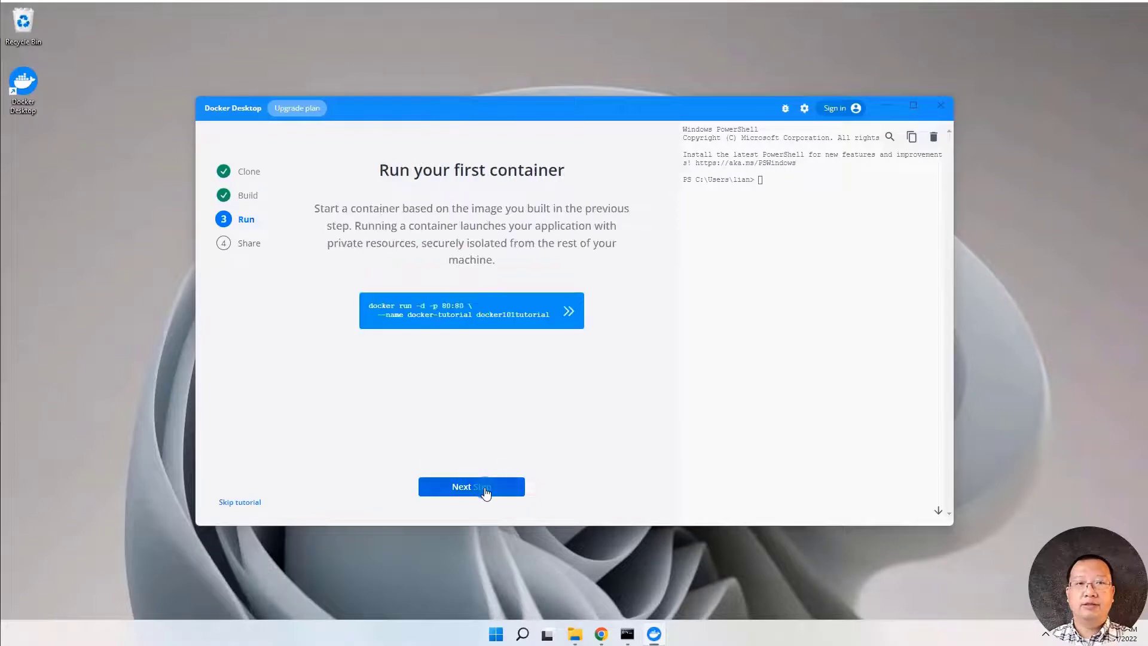
left_click(471, 486)
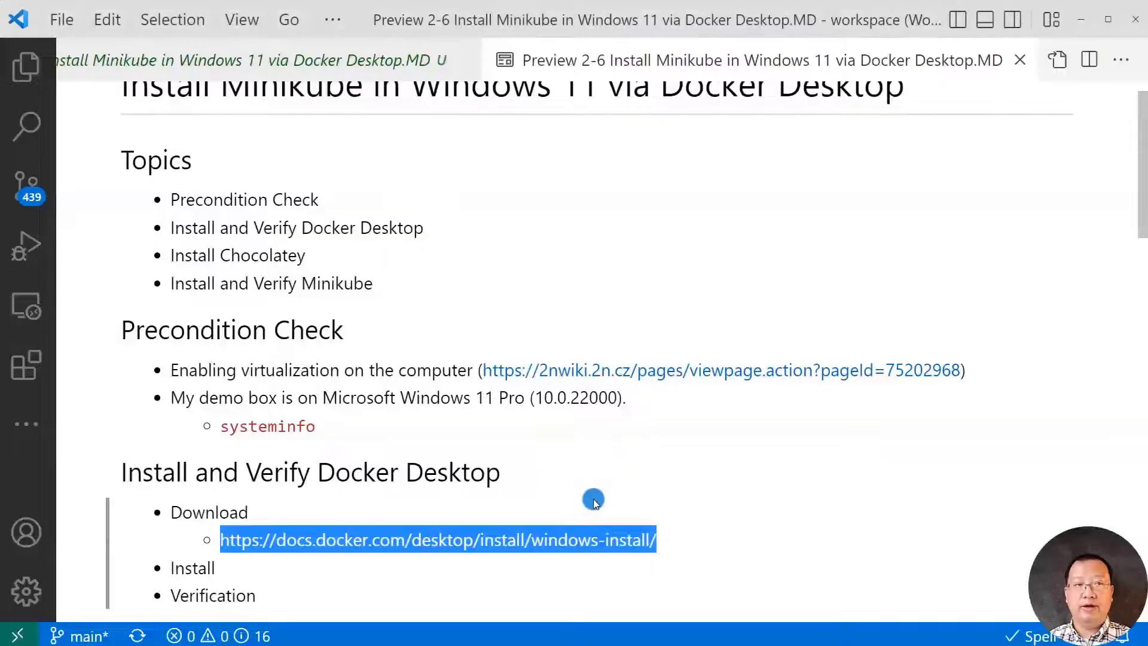
Step: Scroll the VS Code guide preview down to the Install Chocolatey command
scroll("down", 3)
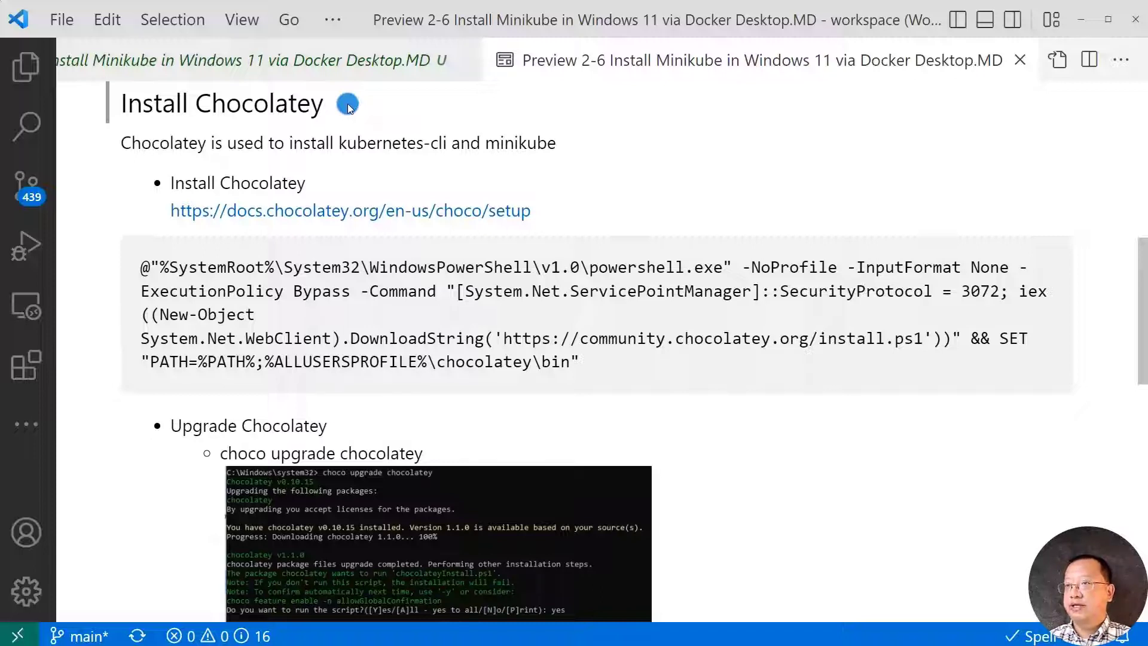
mouse_move(558, 211)
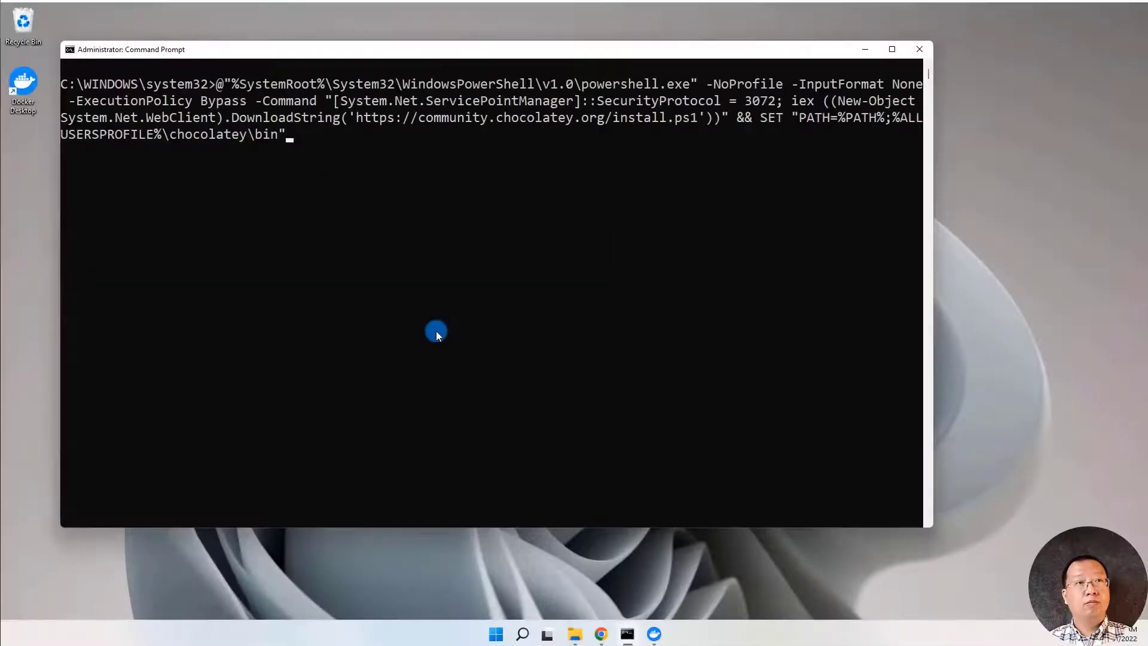
Step: Run the Chocolatey install, then 'choco upgrade chocolatey', confirming v1.1.0 is latest
key("Return")
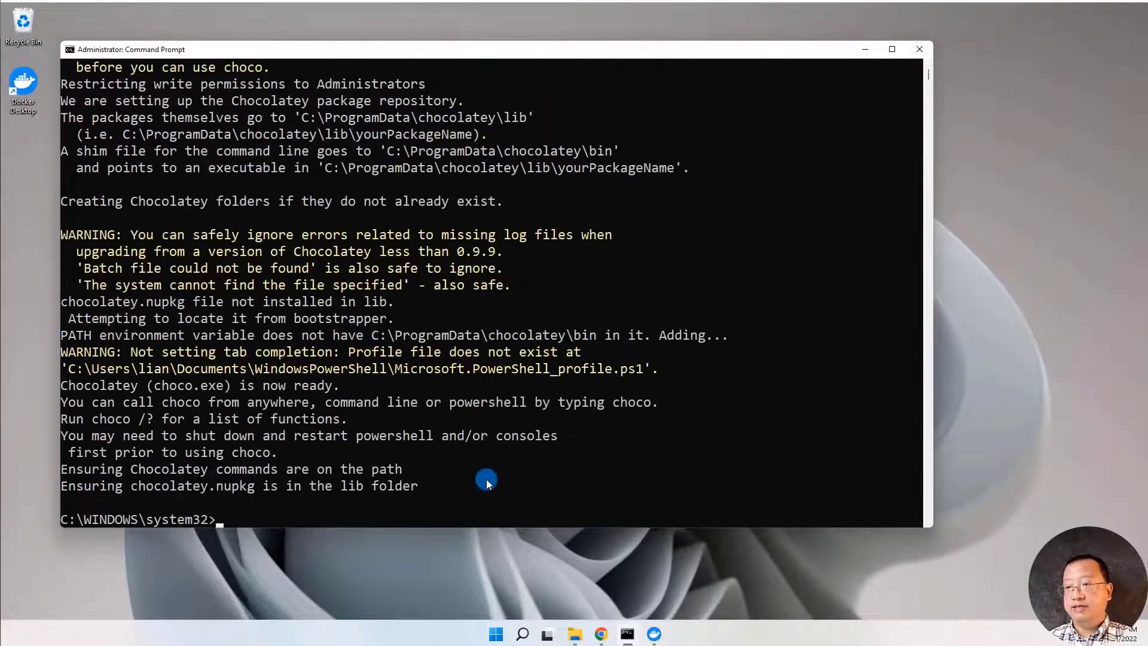
mouse_move(552, 492)
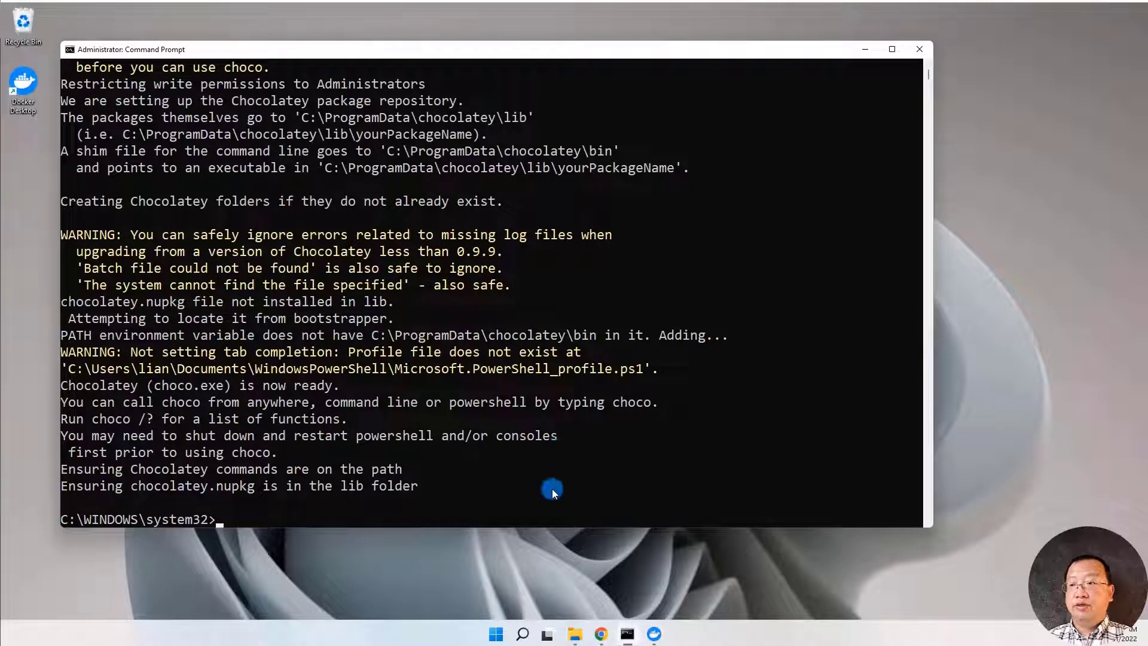
type("choco upgrade chocolatey")
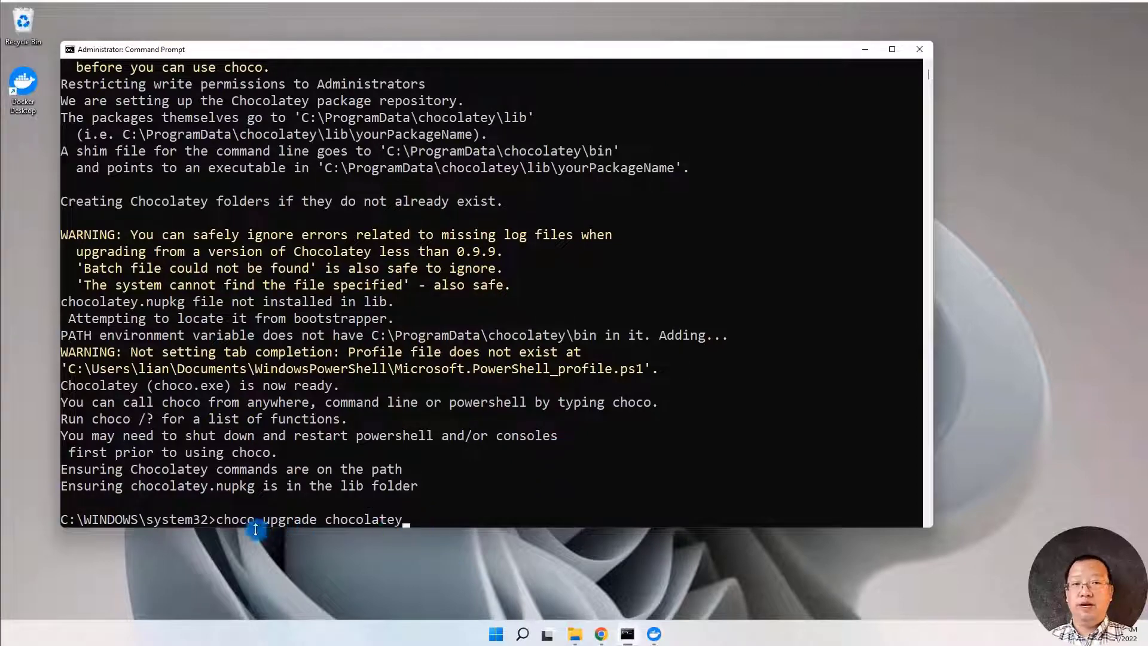
mouse_move(421, 524)
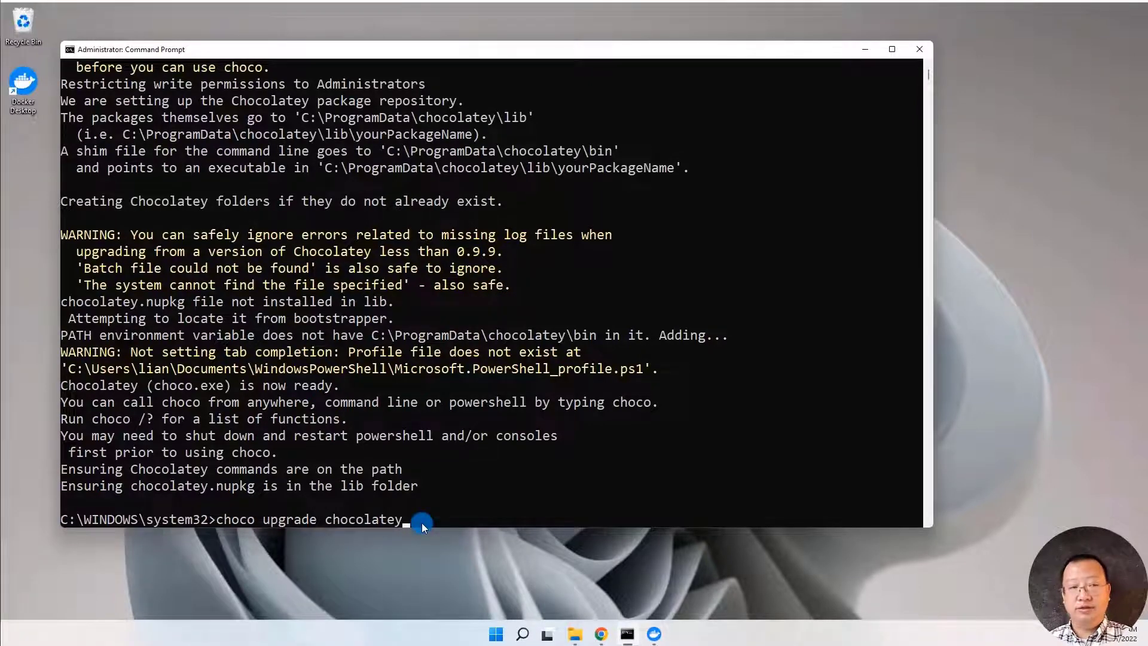
key("Return")
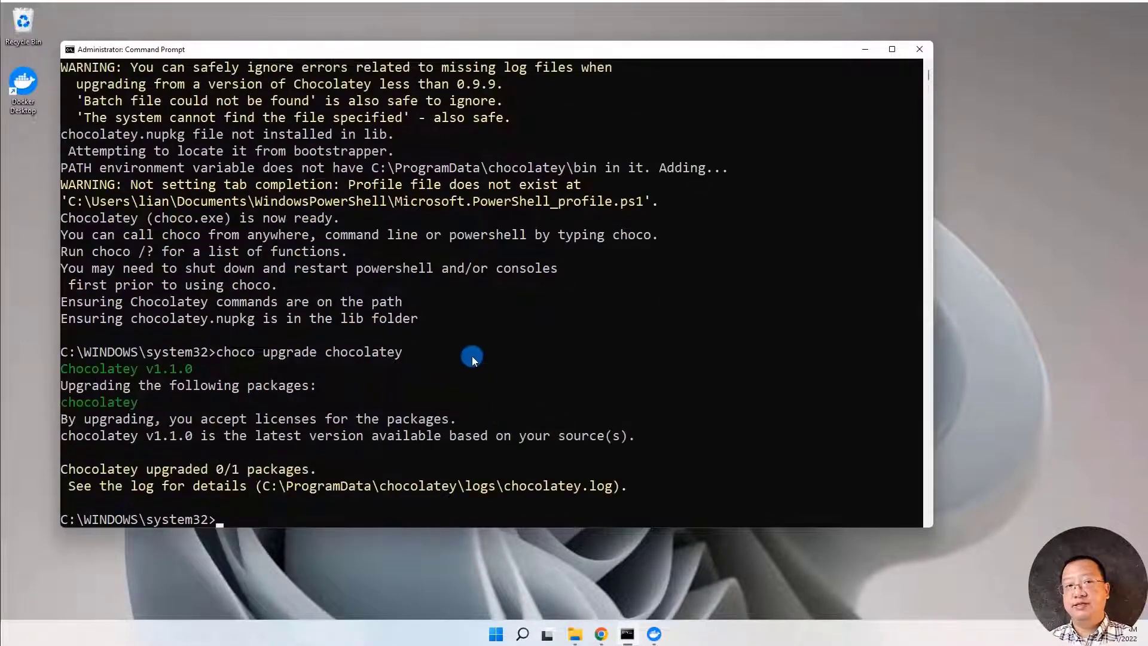
mouse_move(473, 350)
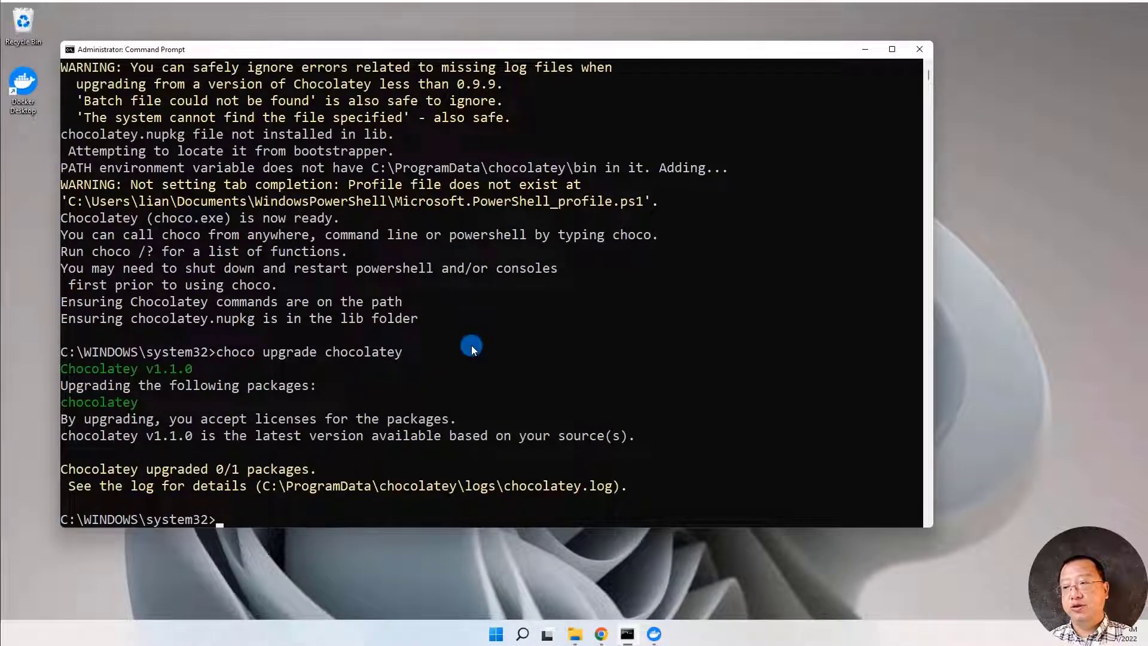
left_click(416, 514)
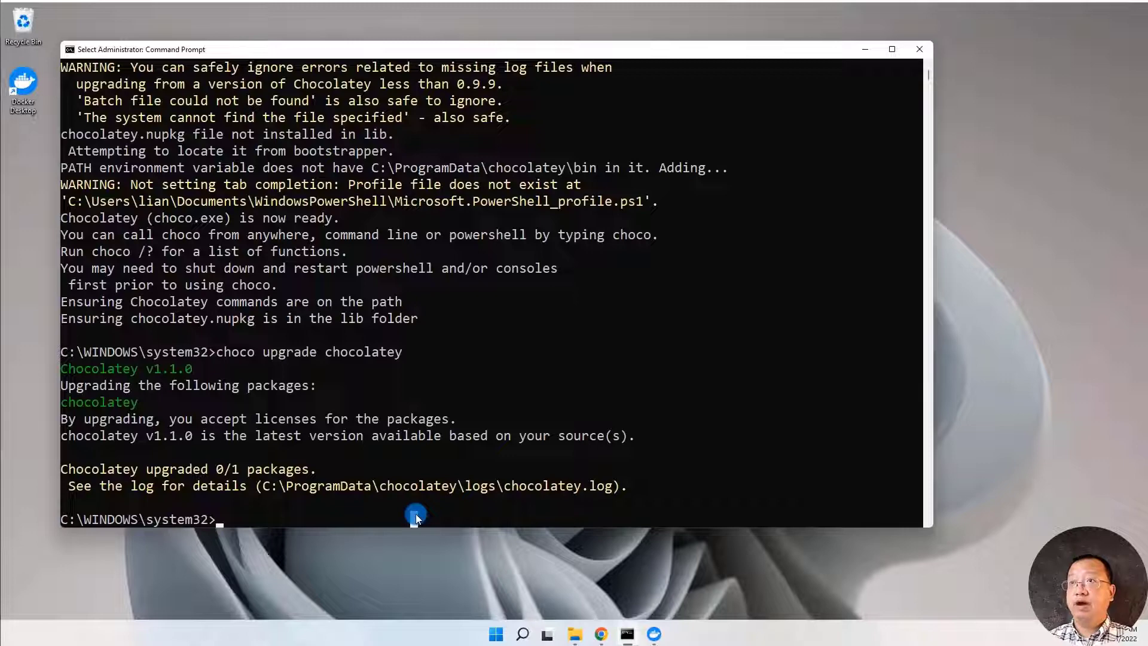
Step: Type 'choco install kubernetes-cli' into the administrator Command Prompt
type("choco install kubernetes-cli")
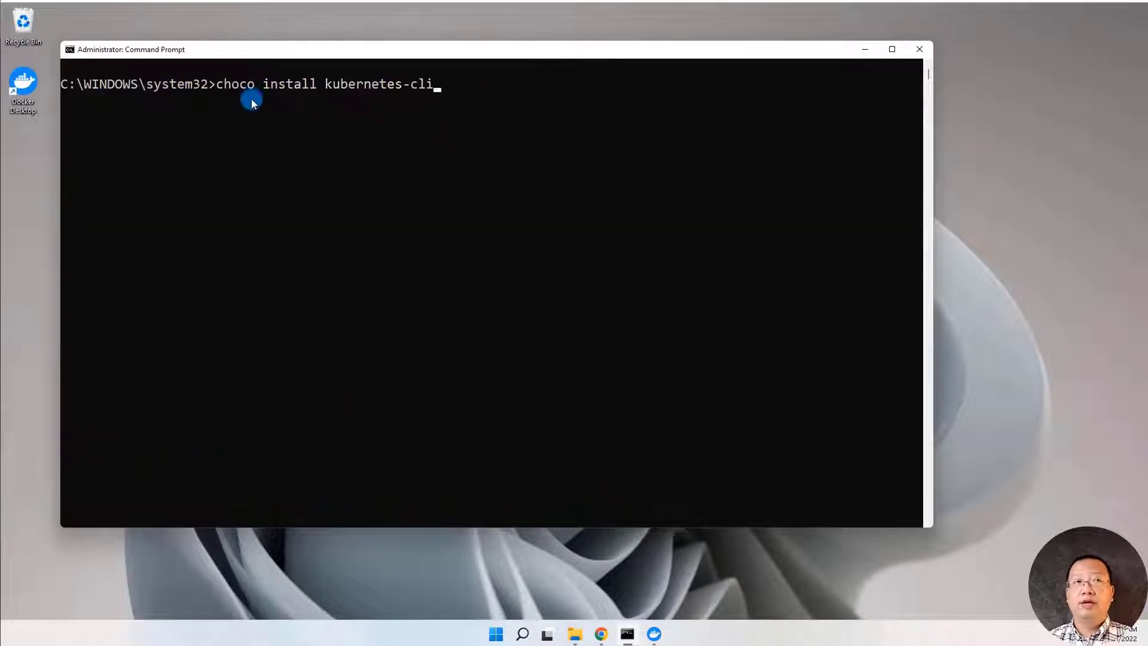
mouse_move(336, 101)
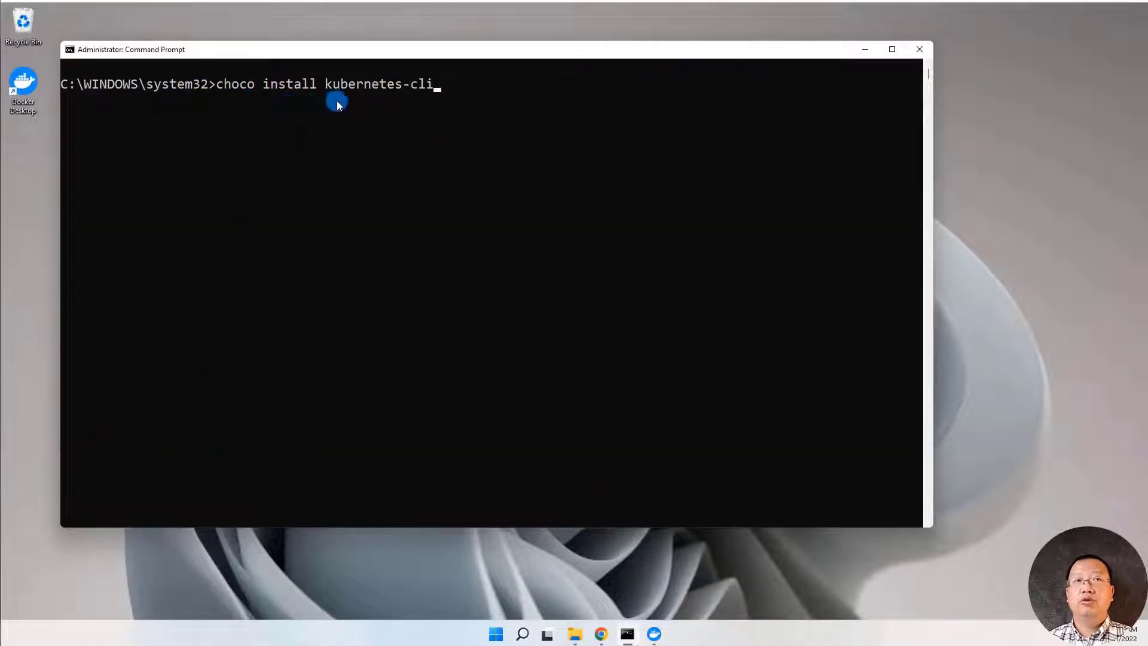
mouse_move(449, 102)
type("choco install minikube")
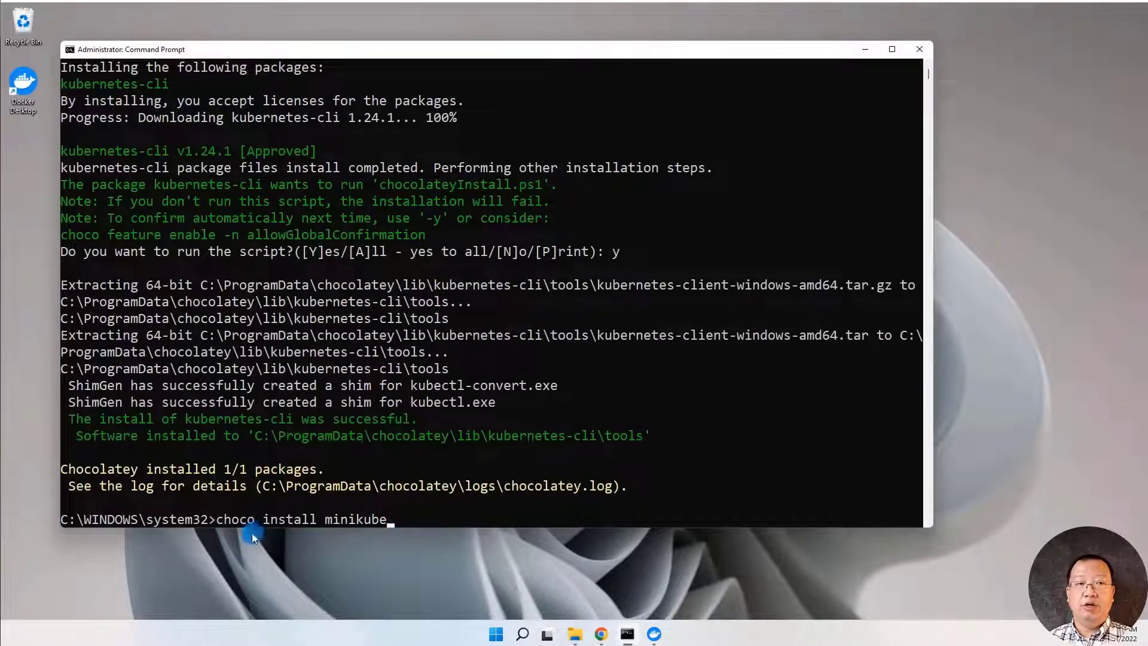
mouse_move(379, 535)
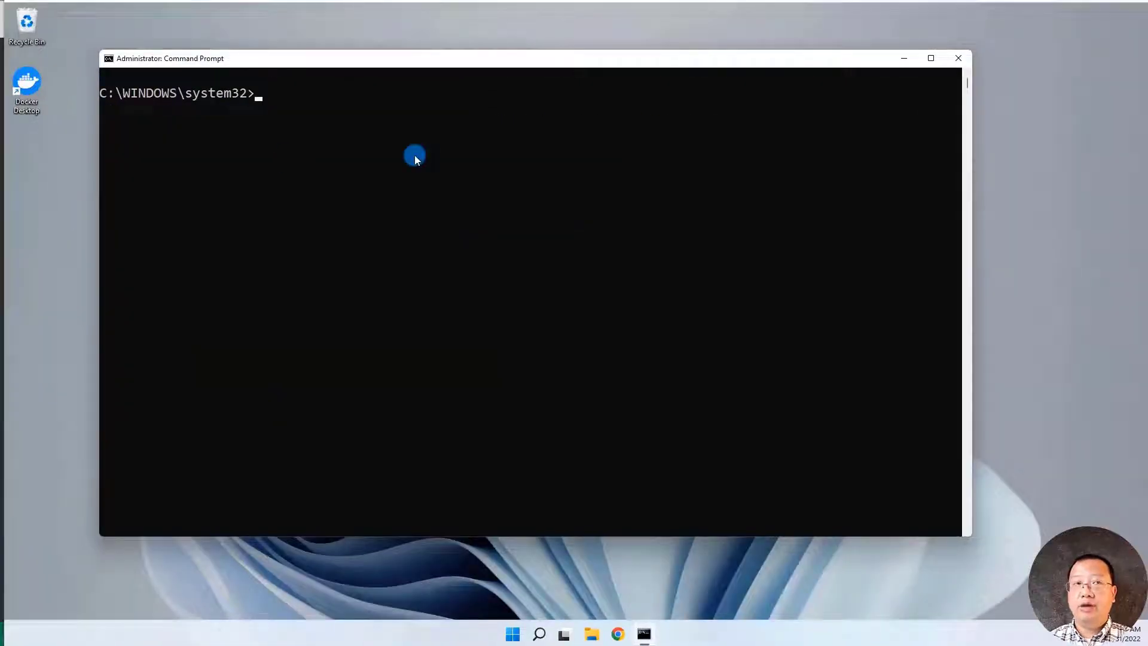
Step: Run 'minikube start' and 'minikube status', then type 'minikube dashboard'
type("minikube start")
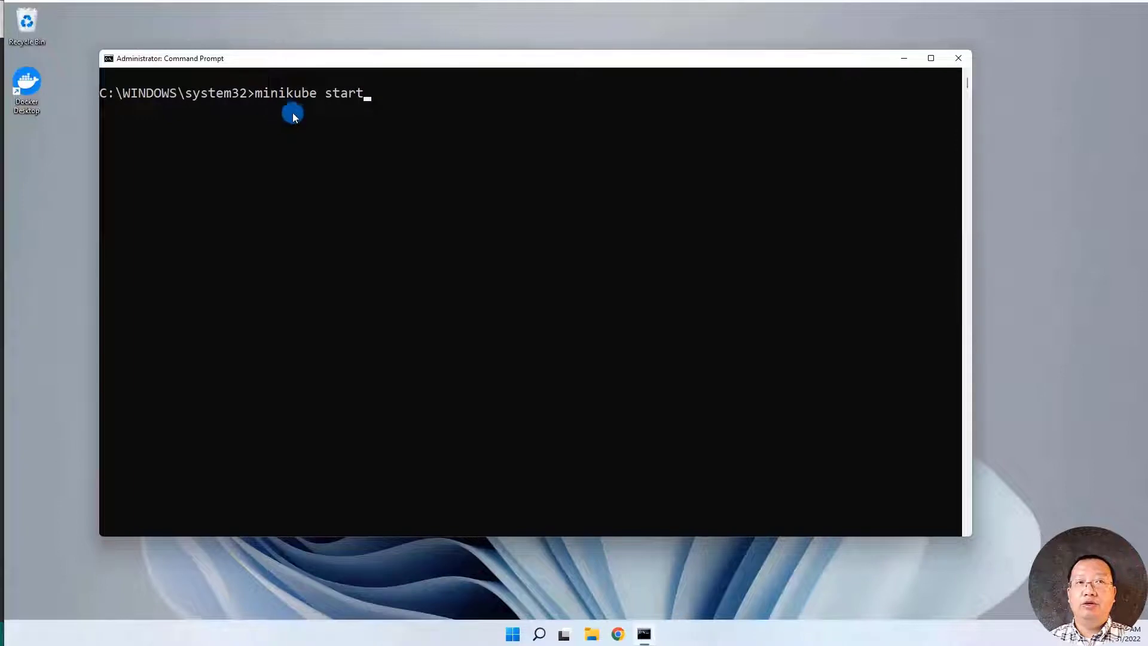
key("Return")
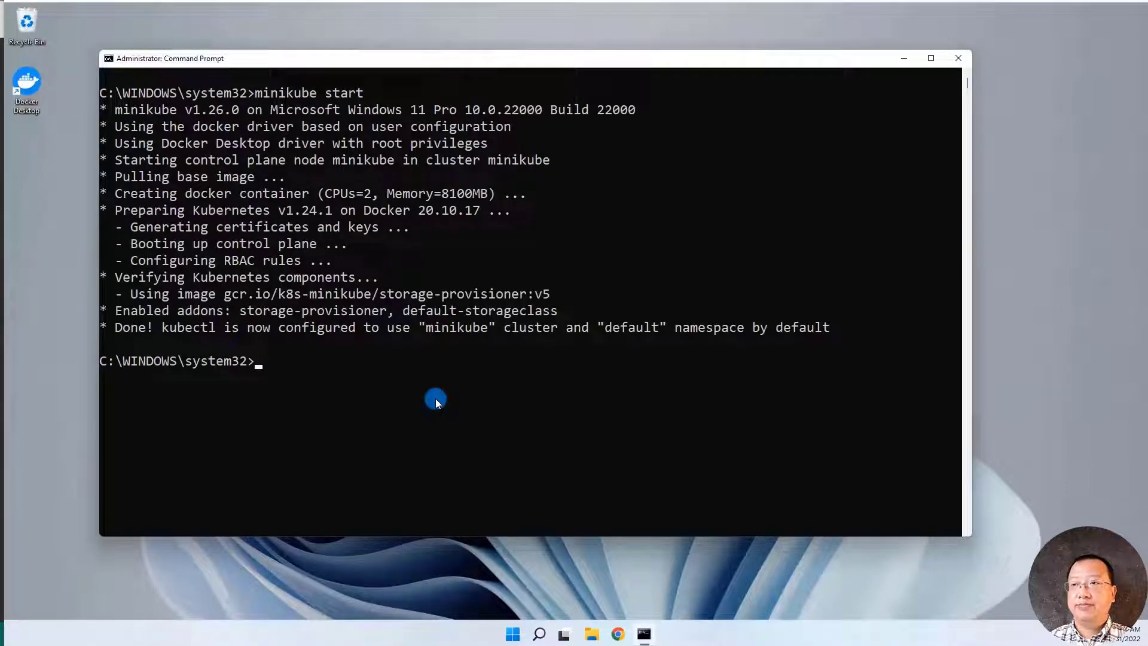
type("minikube status")
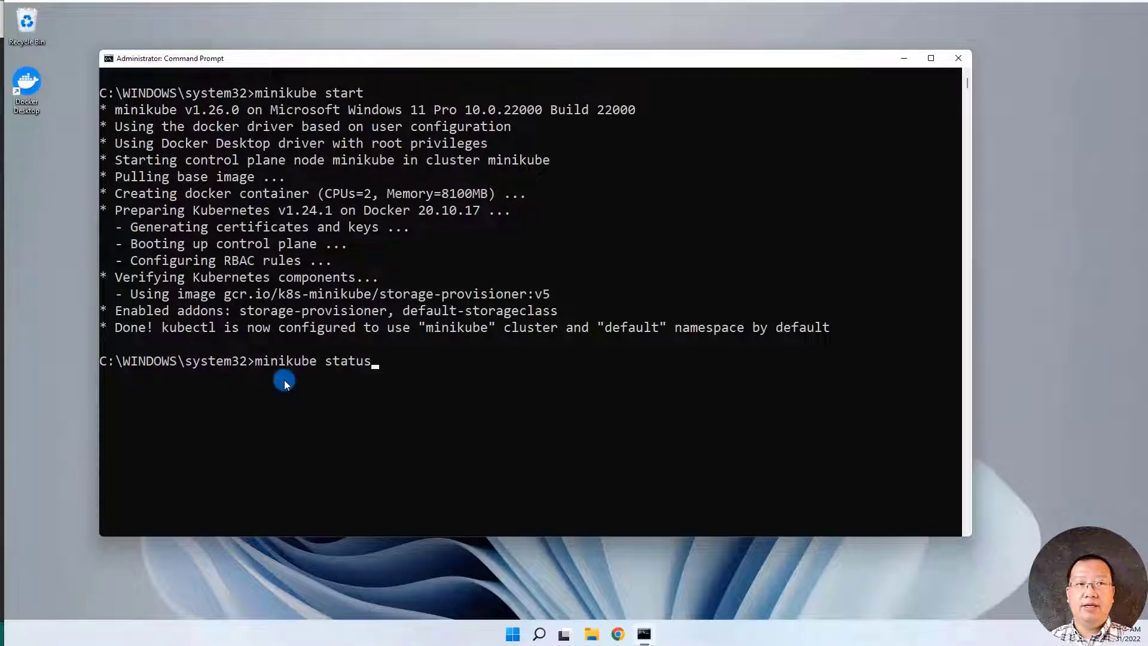
mouse_move(431, 394)
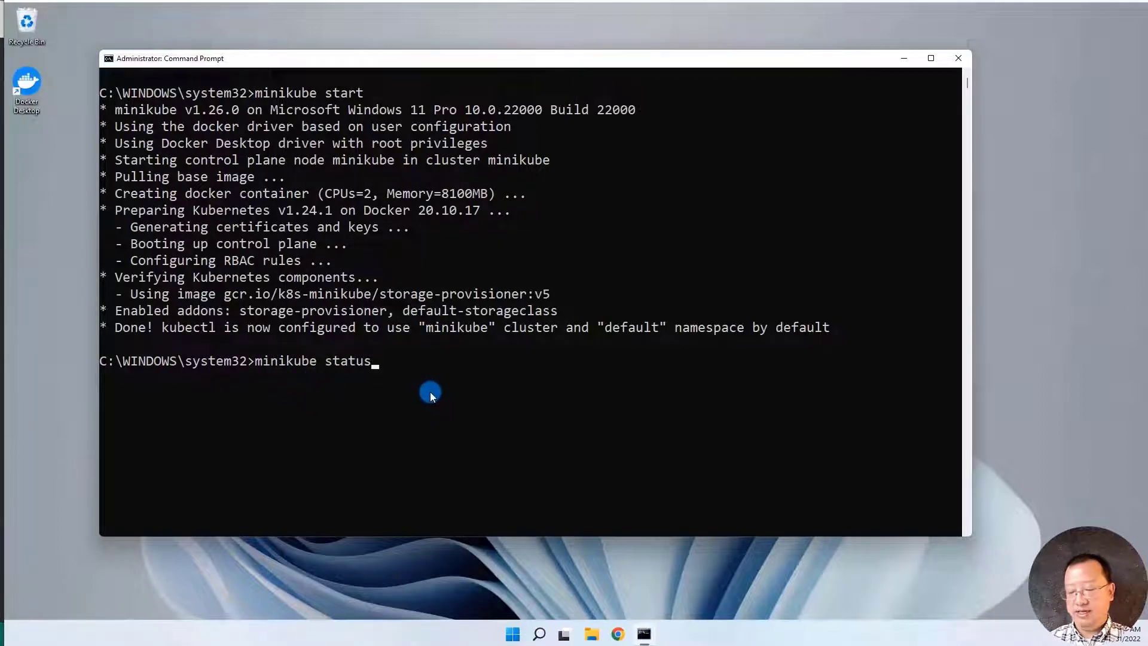
key("Return")
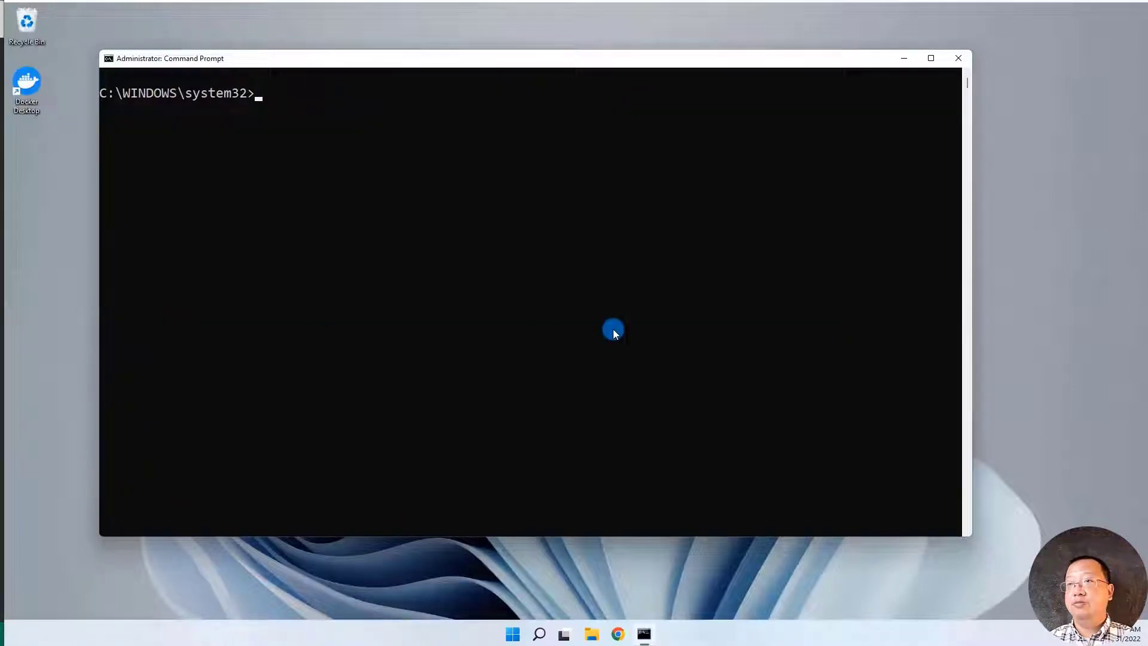
type("minikube dashboard")
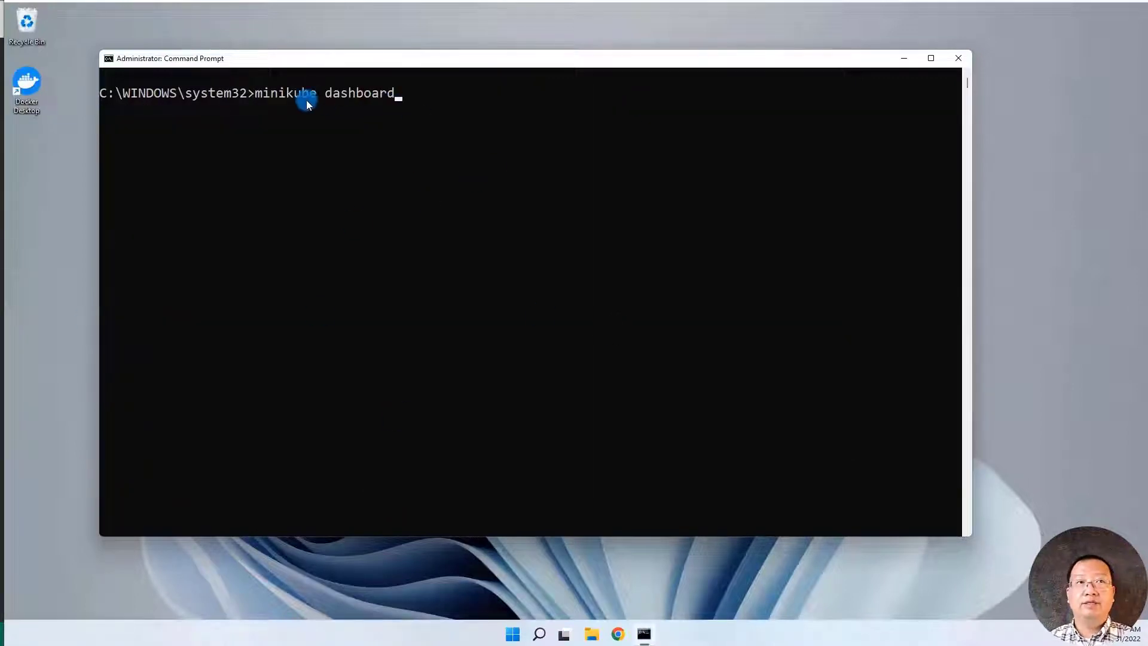
mouse_move(337, 118)
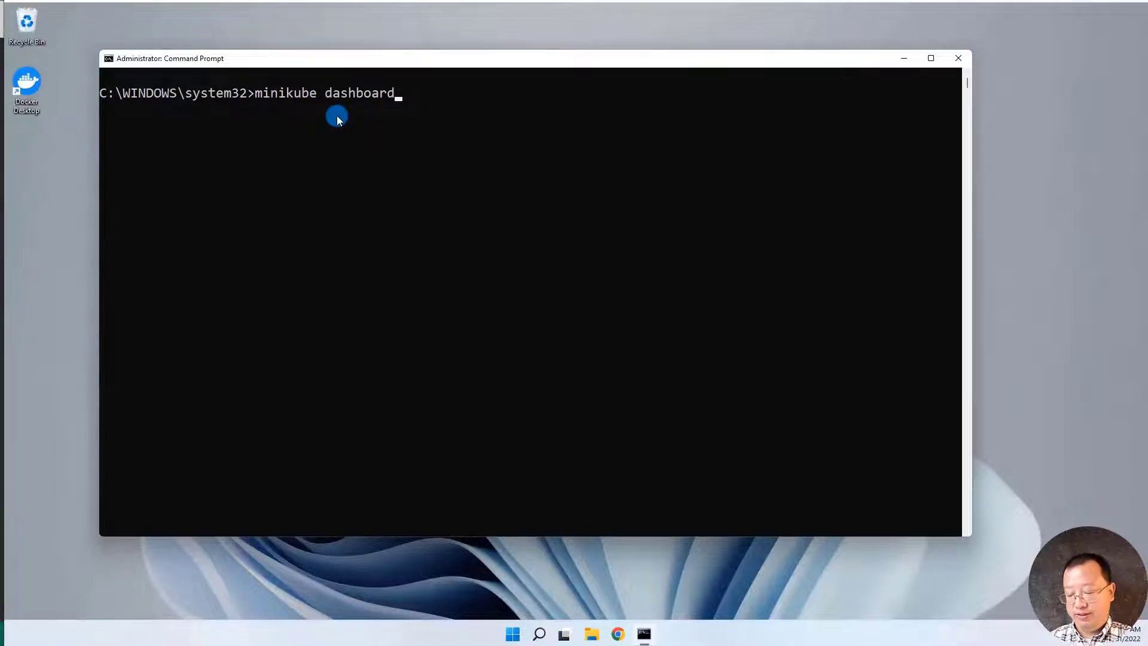
Step: Run 'minikube dashboard' and switch the dashboard to All namespaces
key("Return")
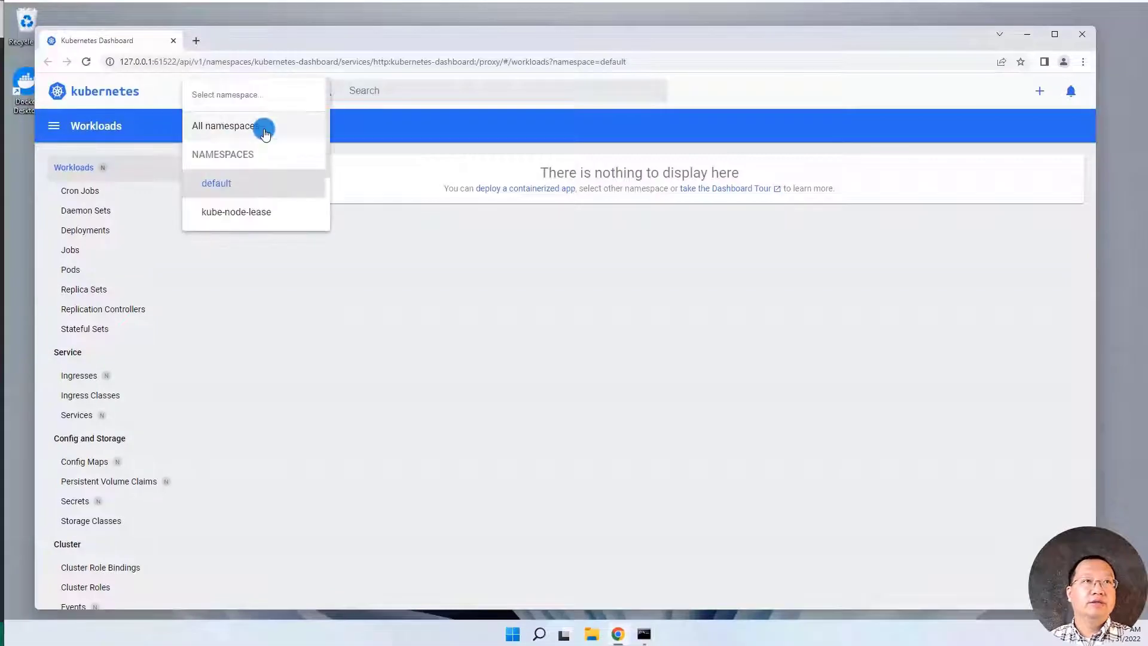
left_click(224, 125)
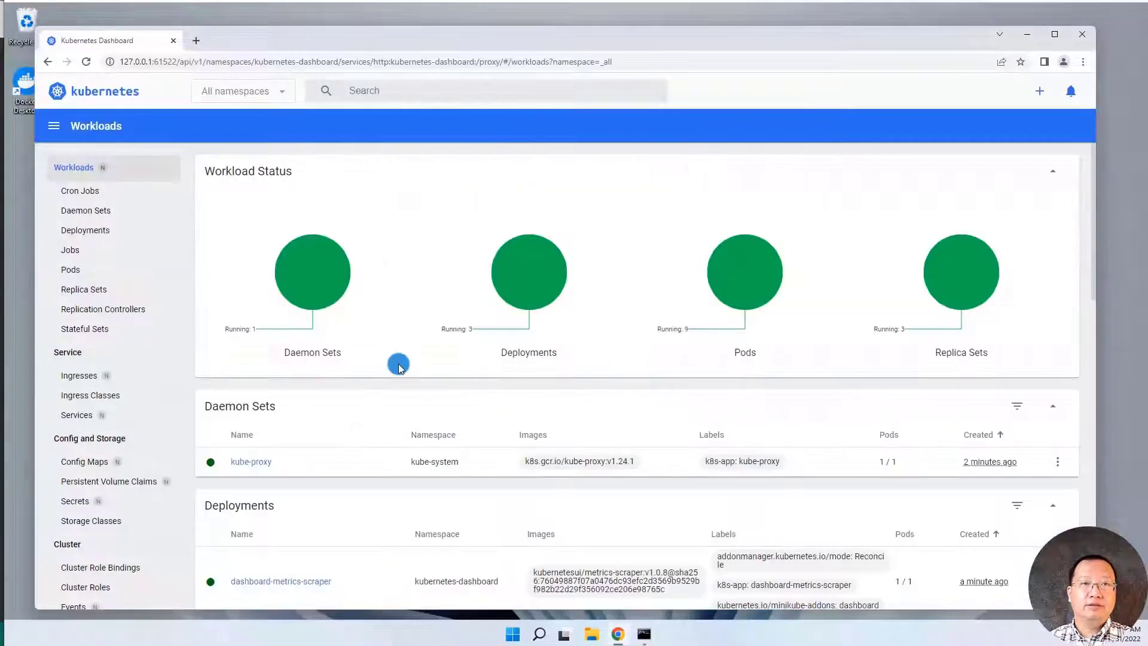
mouse_move(687, 386)
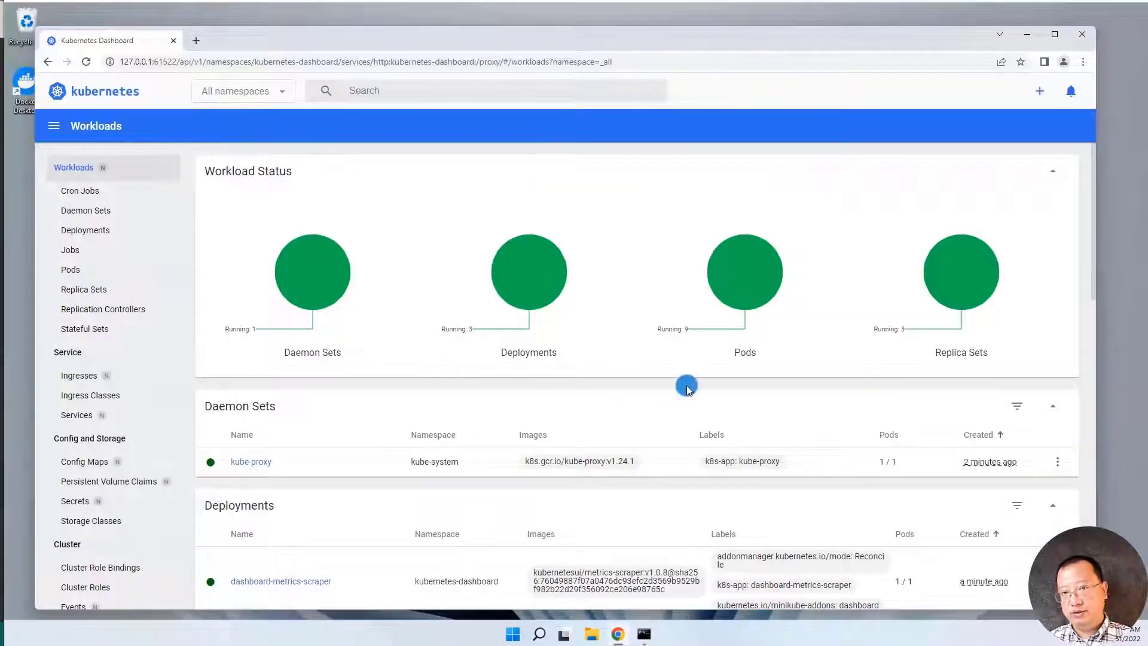
mouse_move(1005, 353)
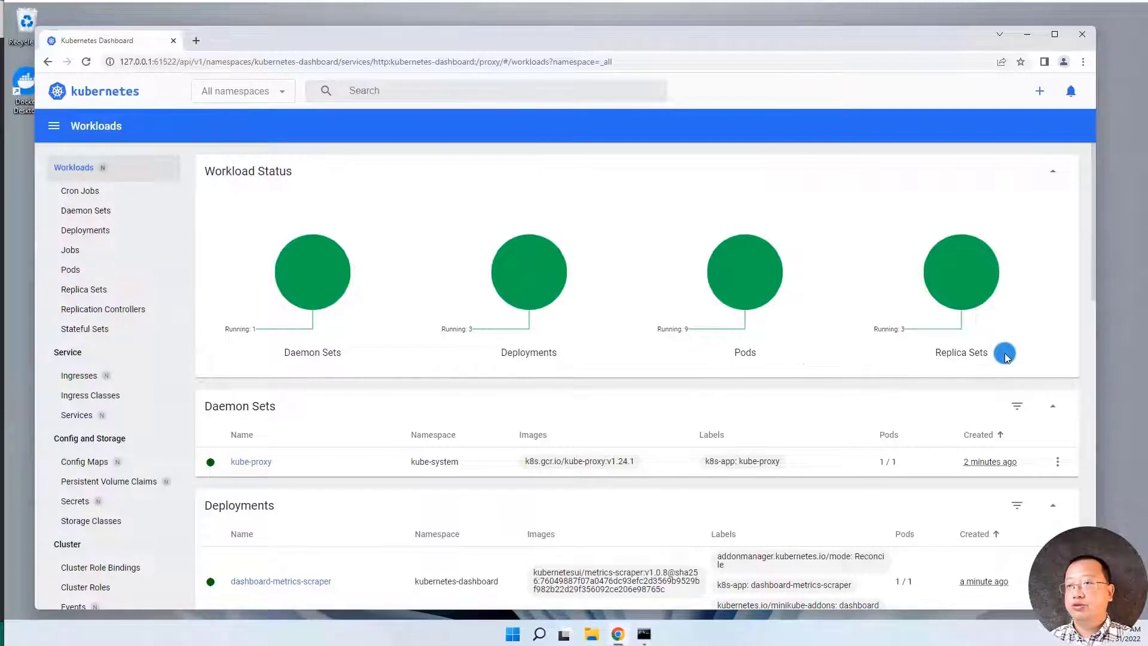
mouse_move(641, 604)
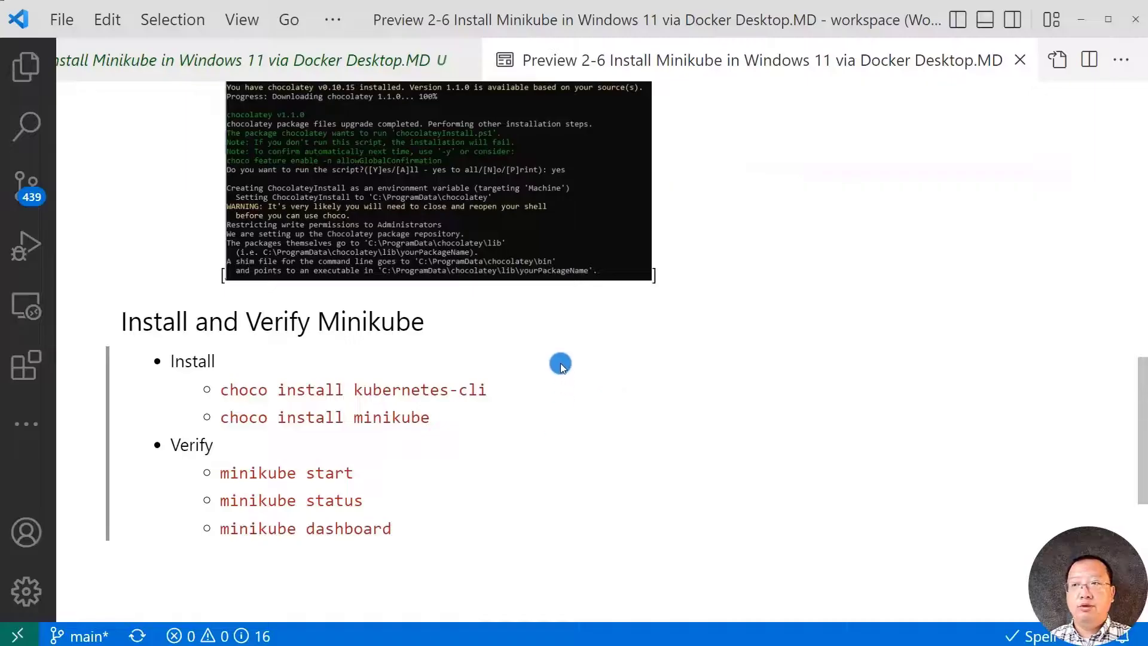
mouse_move(553, 476)
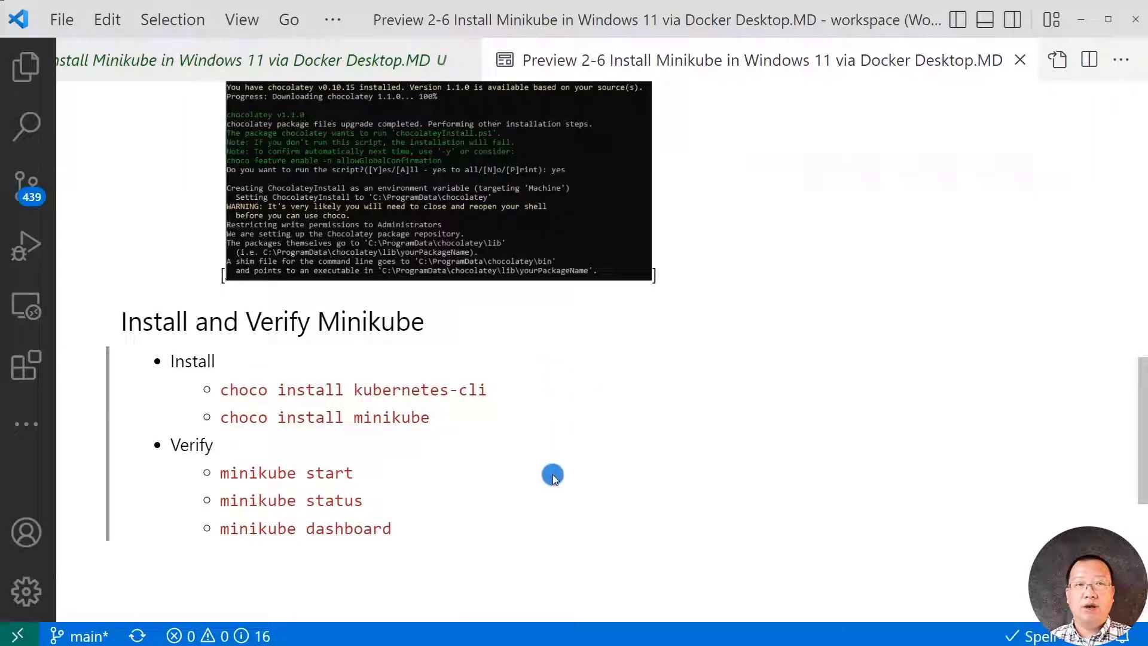
mouse_move(533, 504)
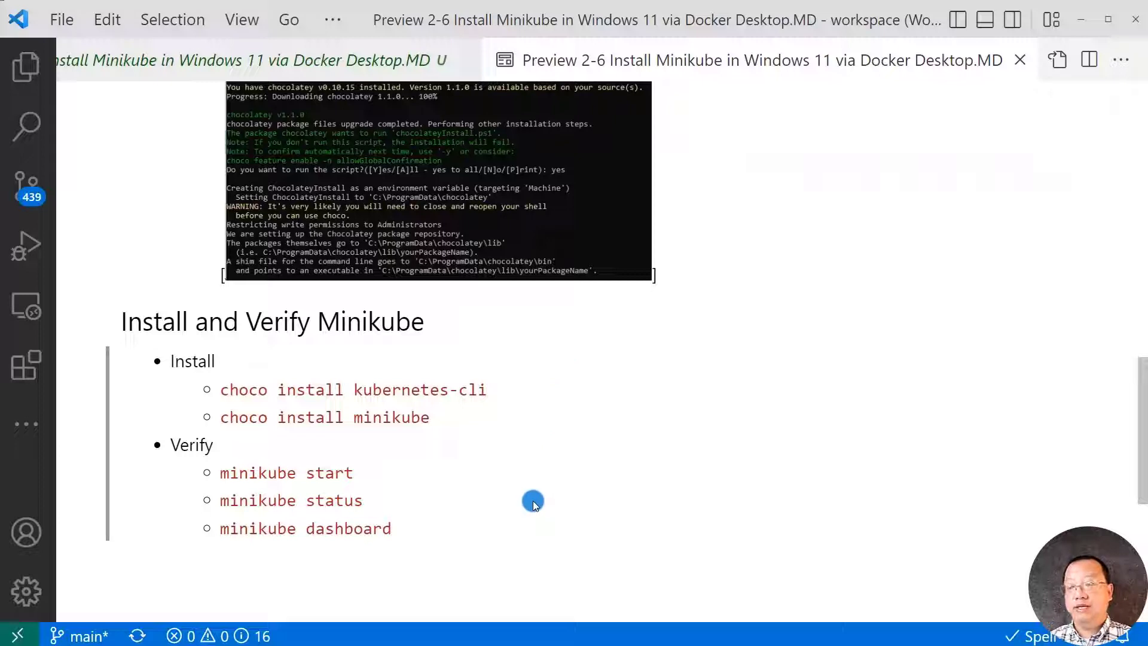